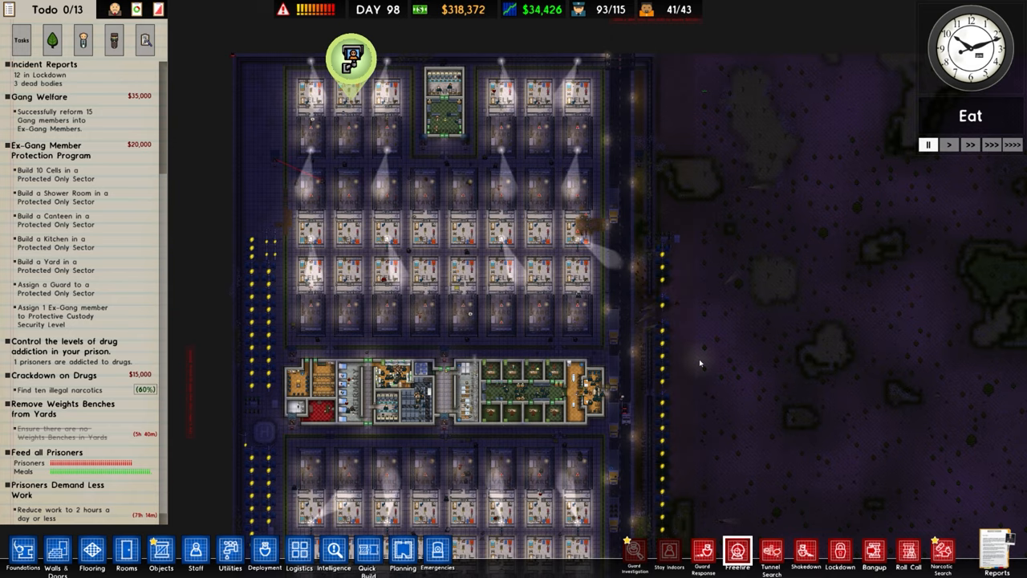
pyautogui.moveTo(475, 313)
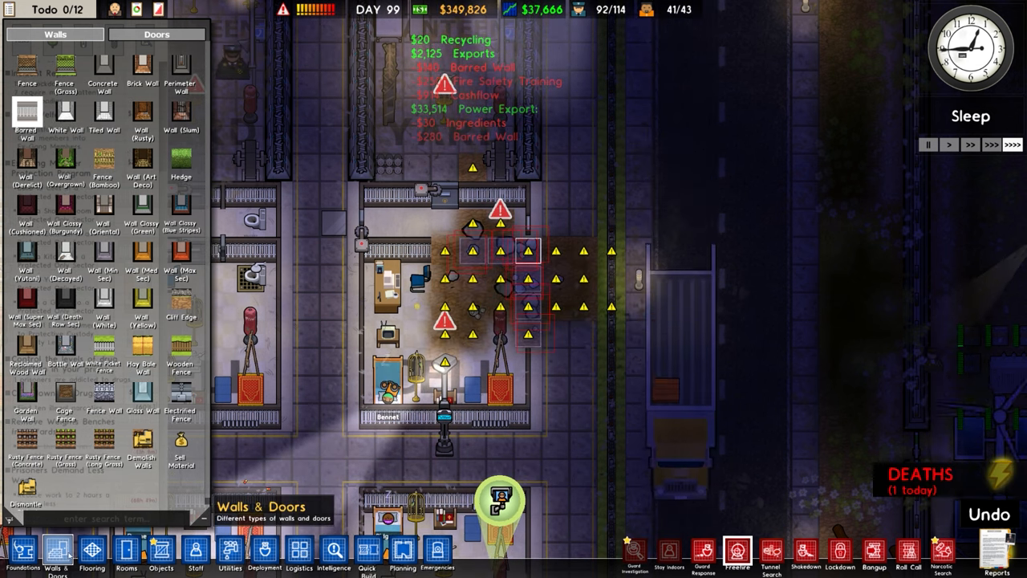
# Queue the remaining wall repairs on the damaged cell block
pyautogui.click(22, 552)
pyautogui.write('yard')
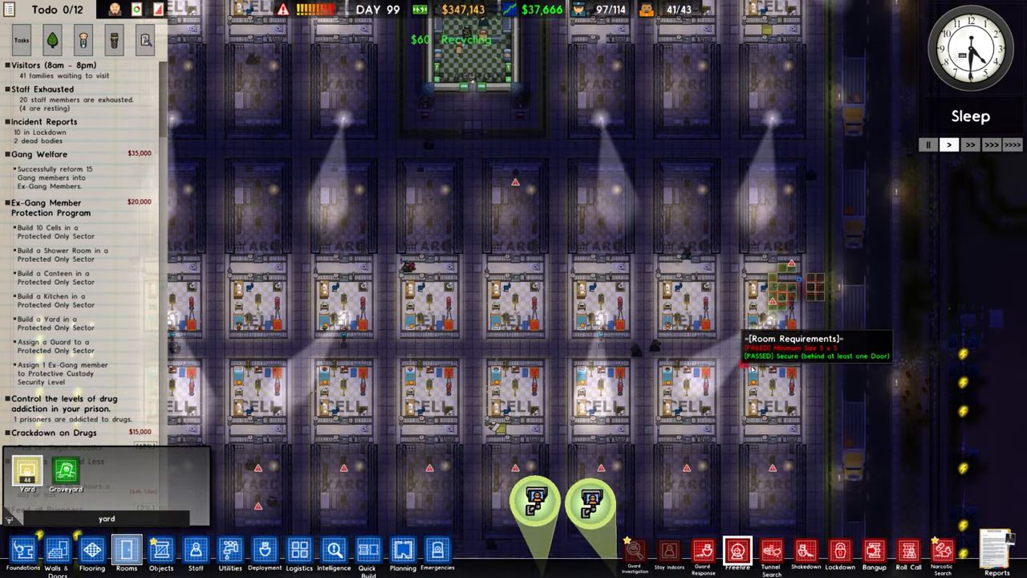
# Zoom out over the cell blocks to place the yard area between them
pyautogui.scroll(-3)
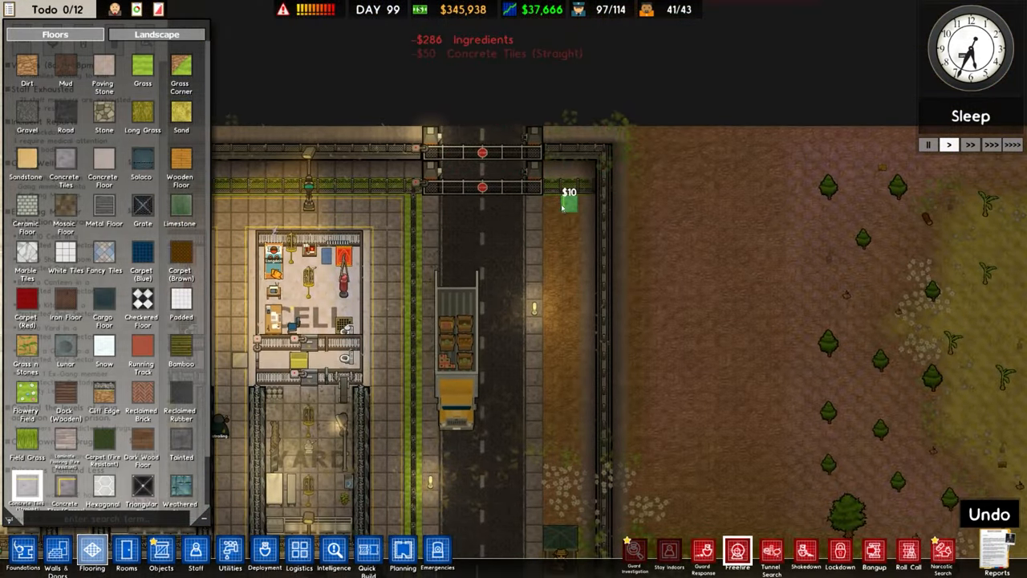
# Lay straight concrete tiles along the entrance road by the gate
pyautogui.click(569, 206)
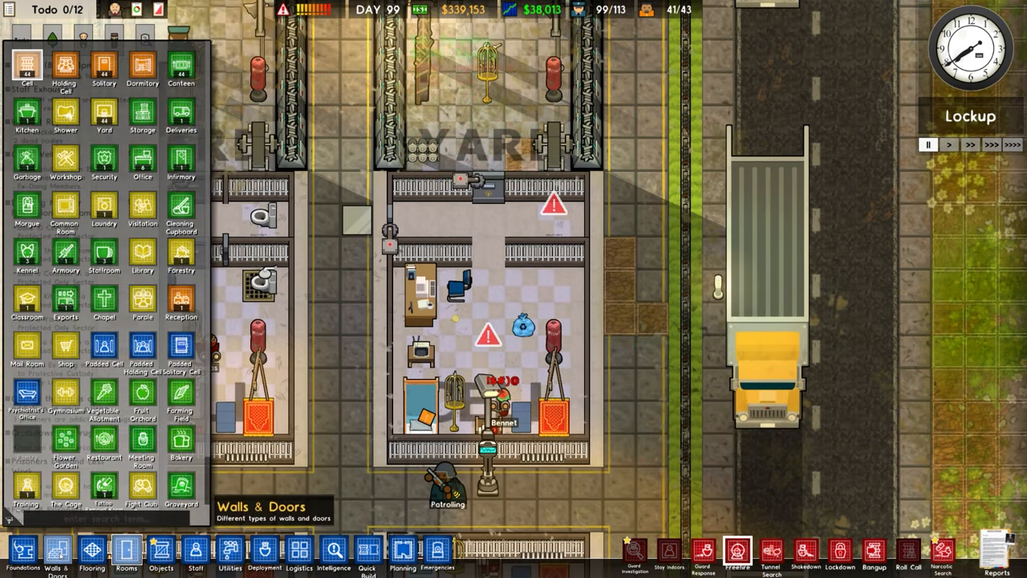
# Queue brick walls around the roadside room and add a jail door
pyautogui.click(229, 553)
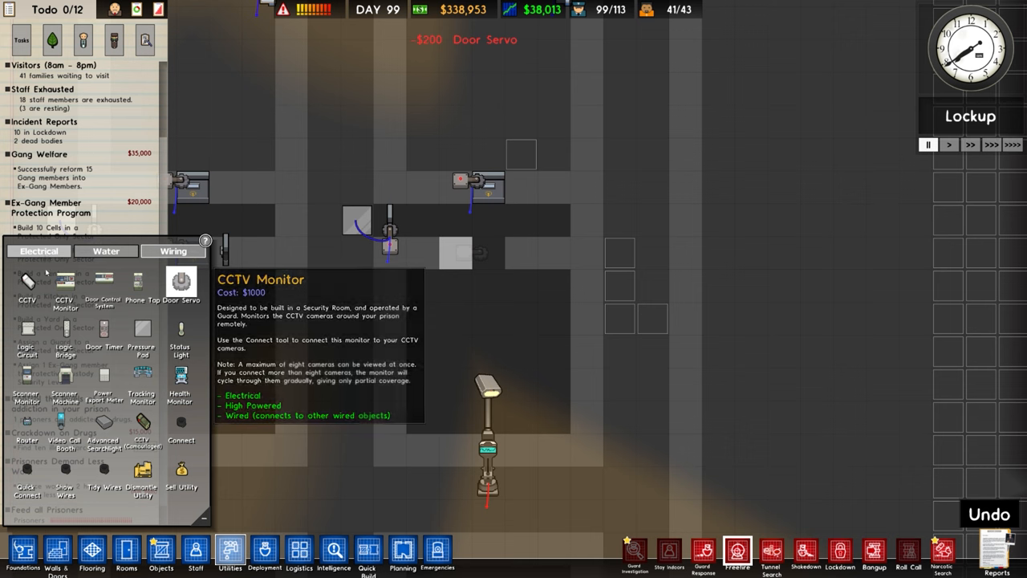
pyautogui.click(56, 553)
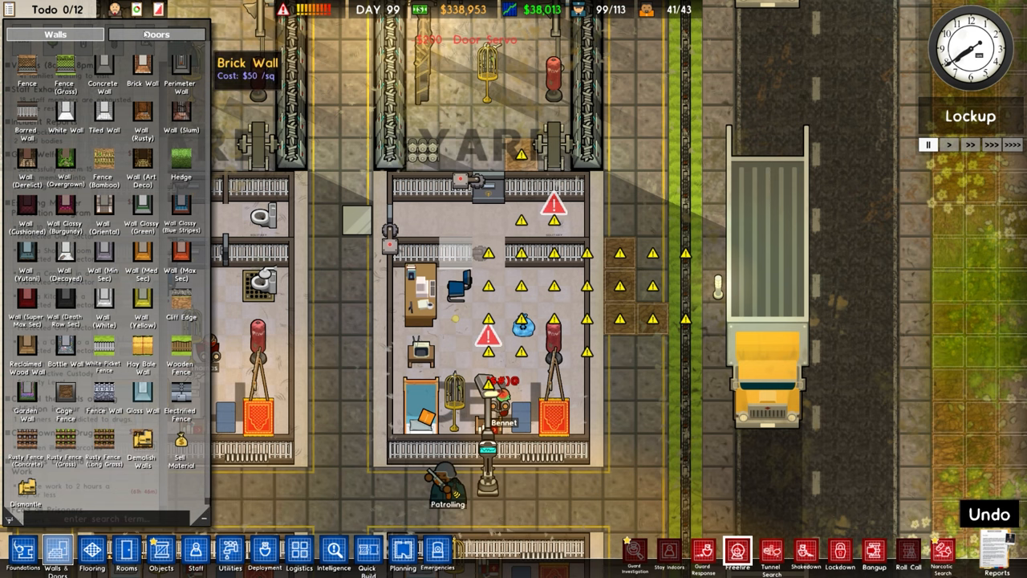
pyautogui.click(157, 33)
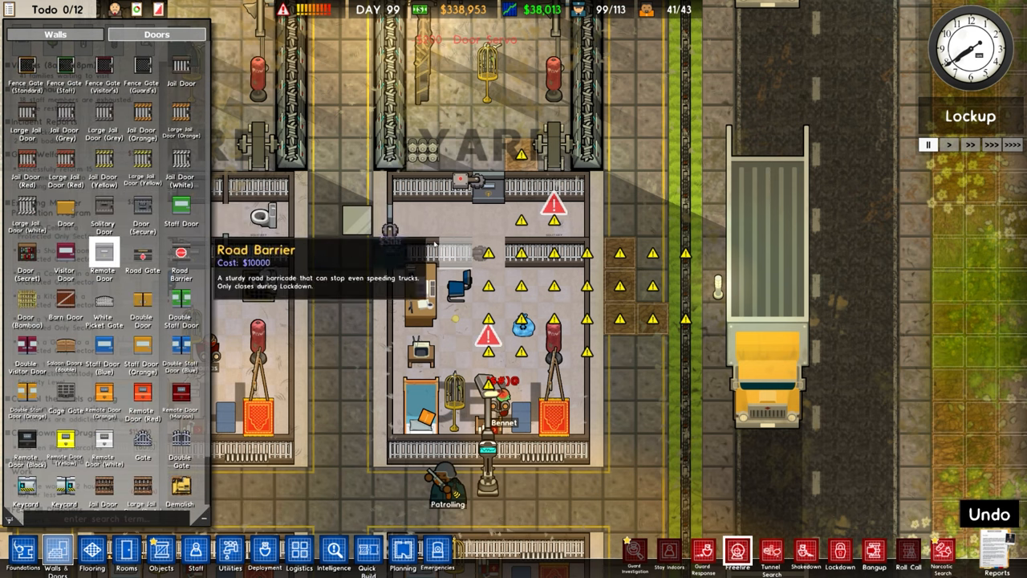
pyautogui.moveTo(26, 115)
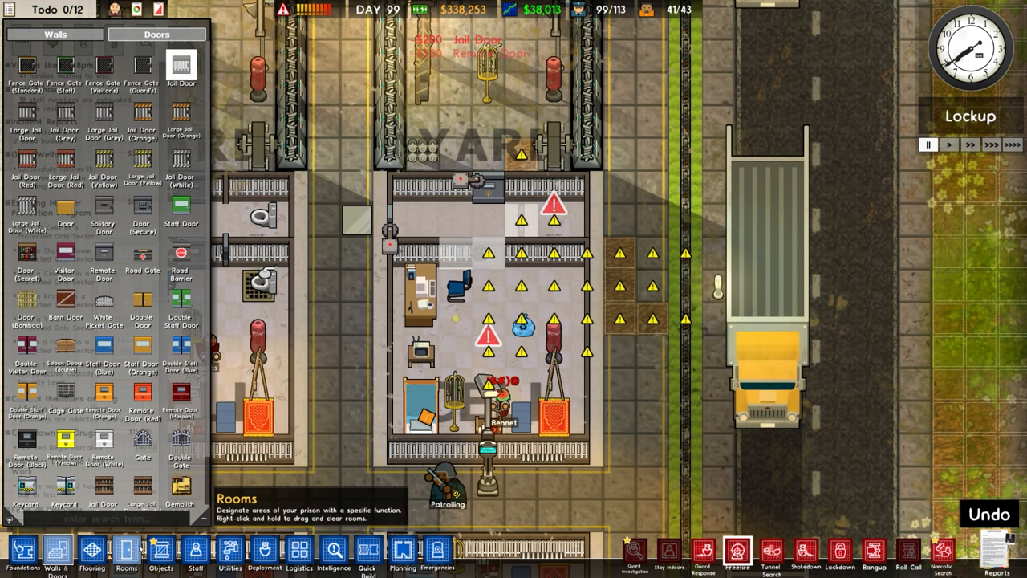
pyautogui.click(161, 554)
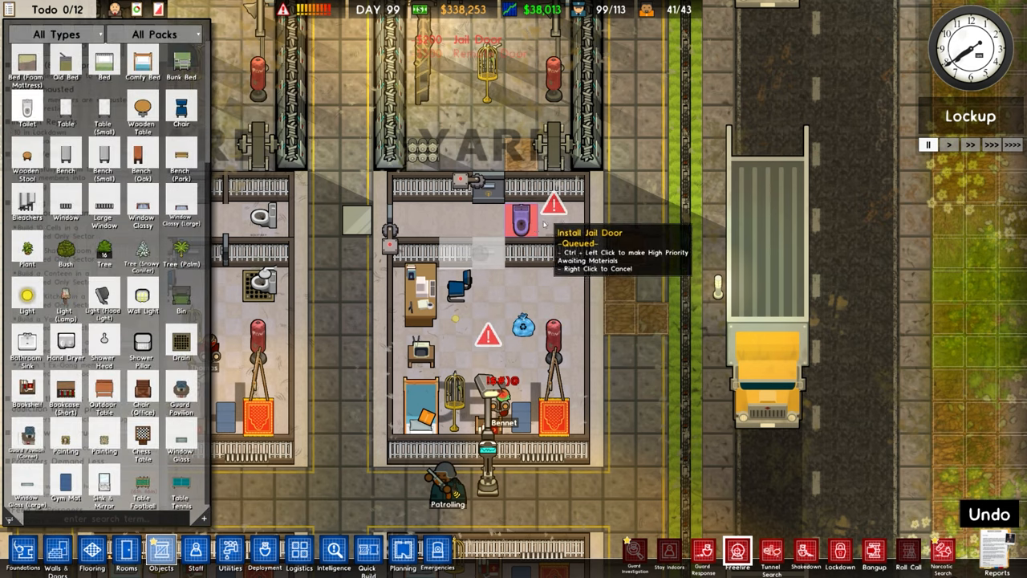
pyautogui.moveTo(66, 340)
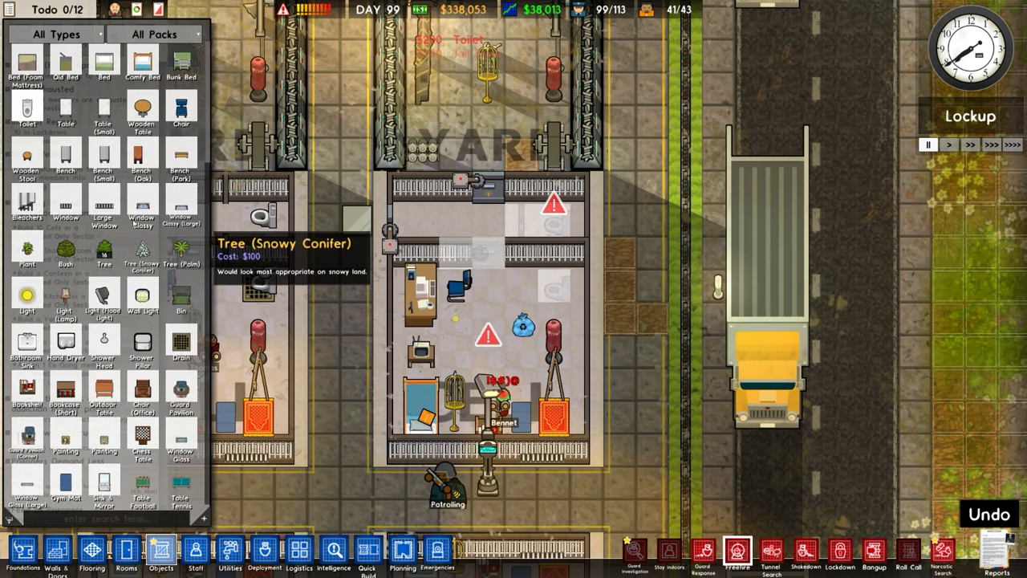
pyautogui.click(554, 289)
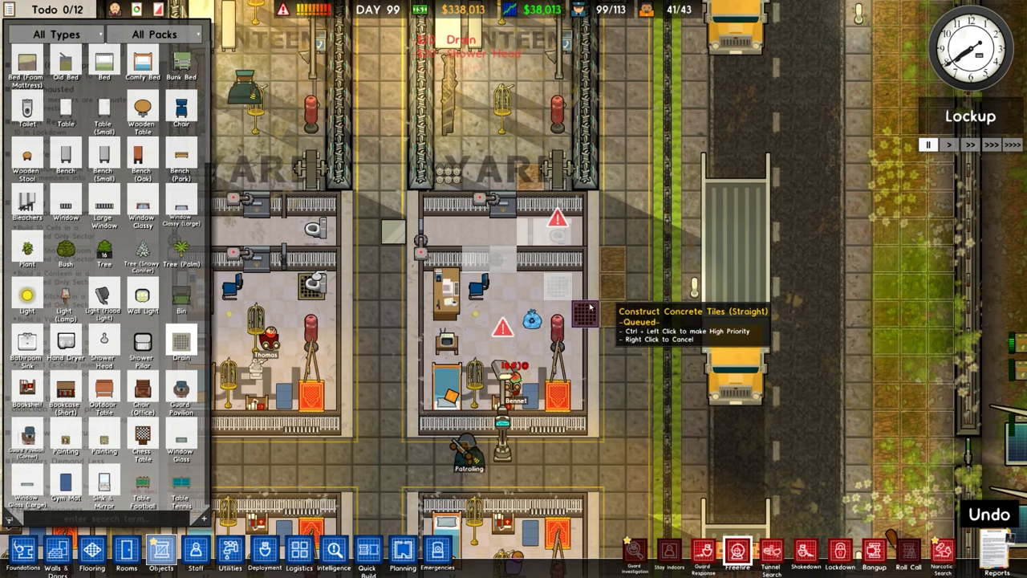
pyautogui.moveTo(103, 398)
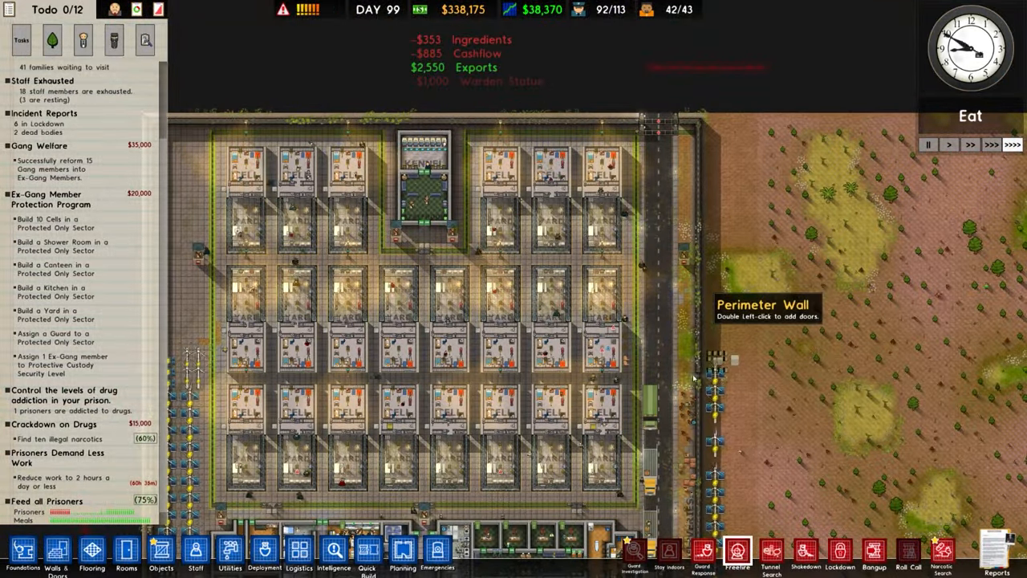
# Lay new floor tiles beside the Deliveries zone next to the solar panels
pyautogui.scroll(-3)
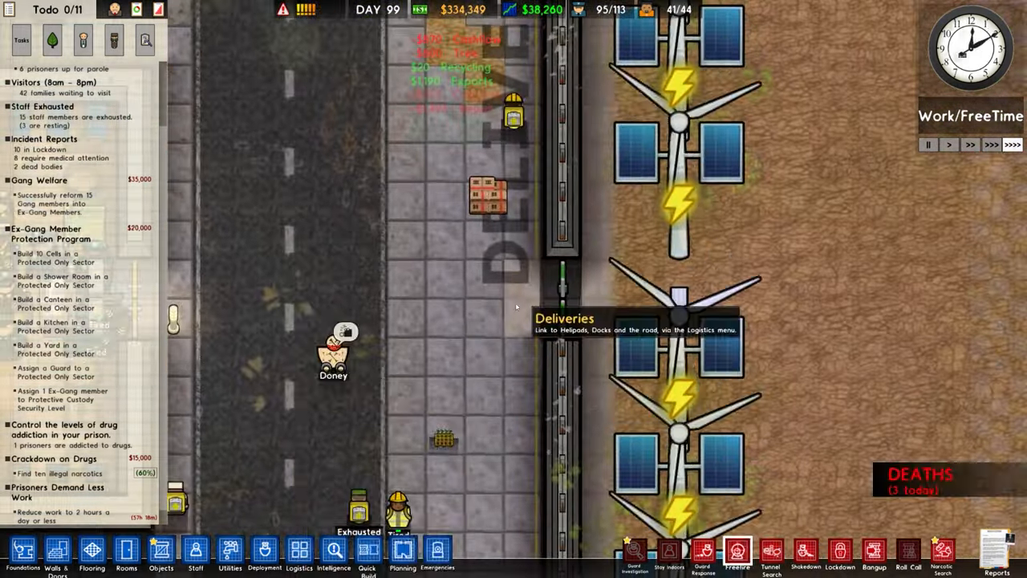
pyautogui.click(91, 549)
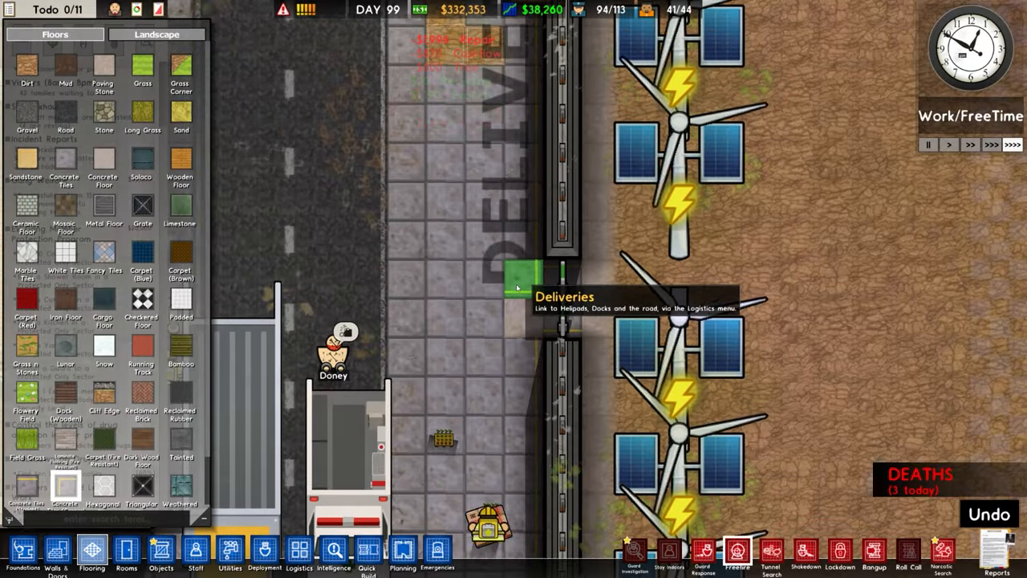
pyautogui.click(522, 276)
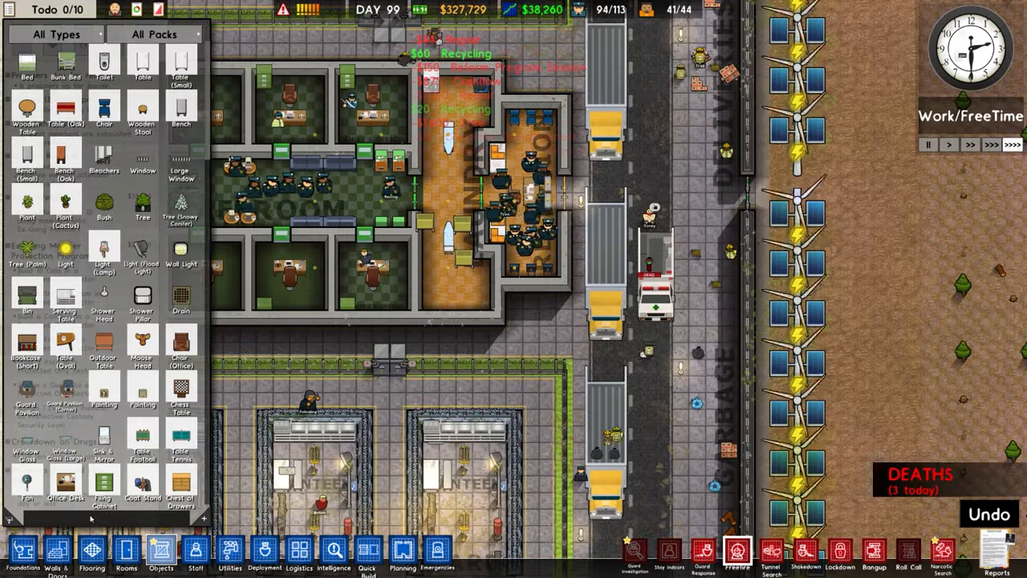
# Put away the Objects catalogue so the Todo list returns
pyautogui.click(23, 40)
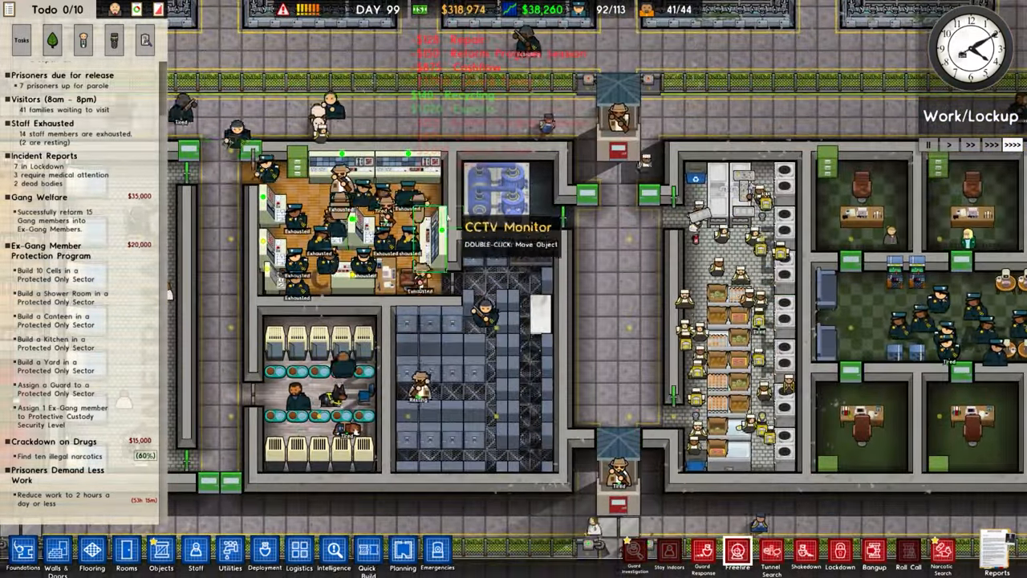
# Pan to the supermax cell blocks beside the wind turbines during Lockdown
pyautogui.click(196, 549)
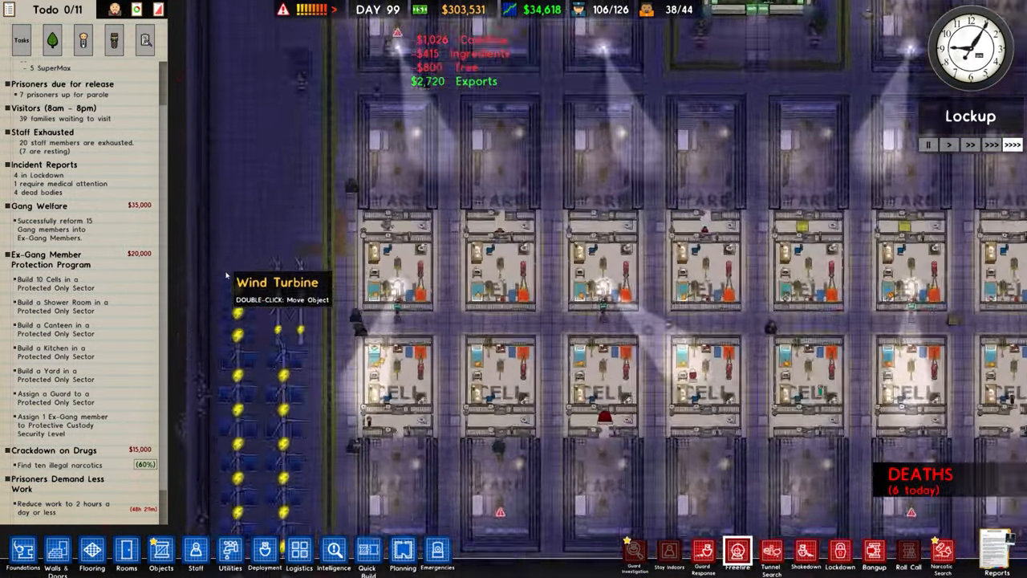
# Review the Total Staff roster, then bring up the Intelligence dangers overlay
pyautogui.click(91, 549)
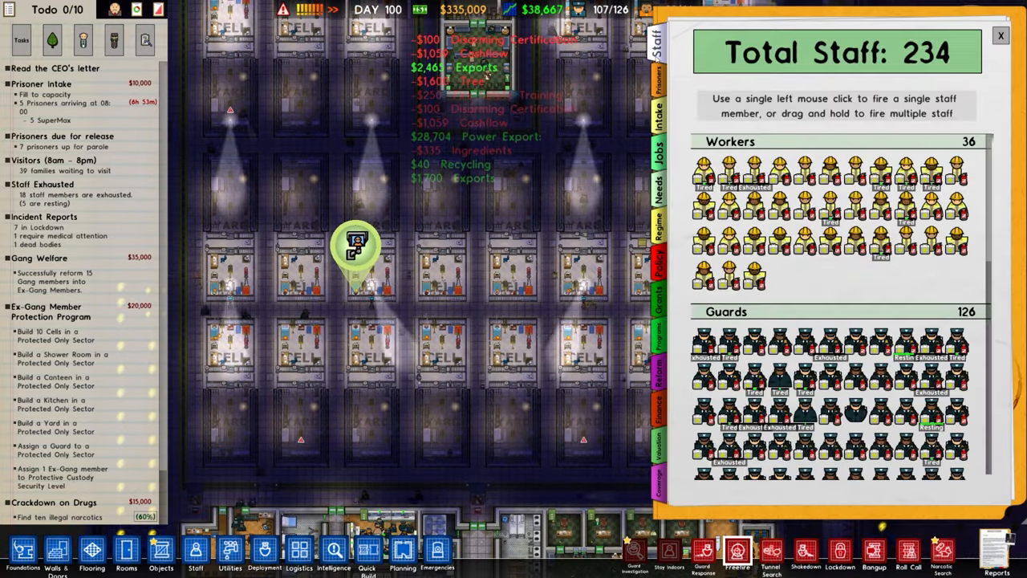
pyautogui.click(658, 77)
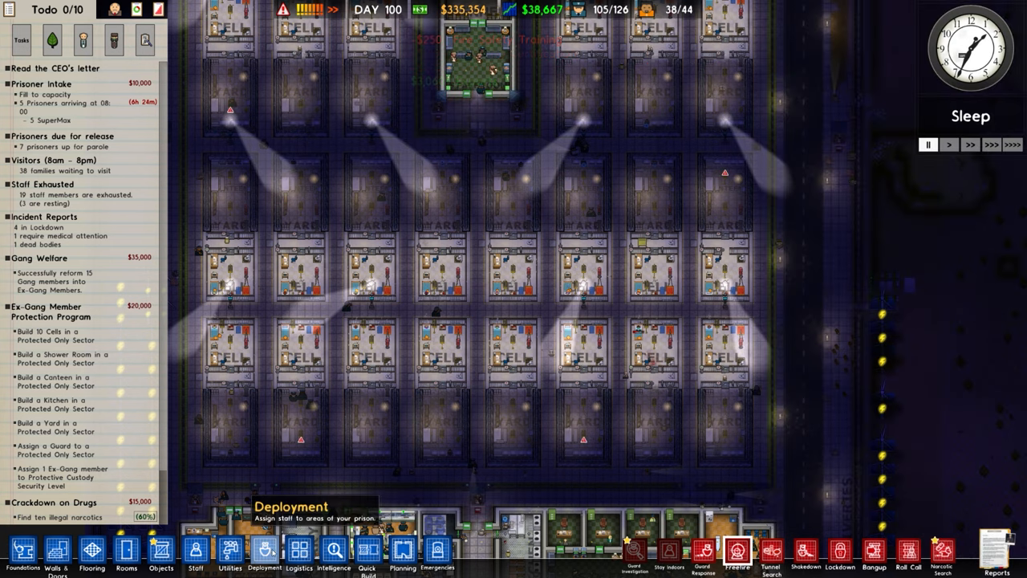
pyautogui.click(334, 549)
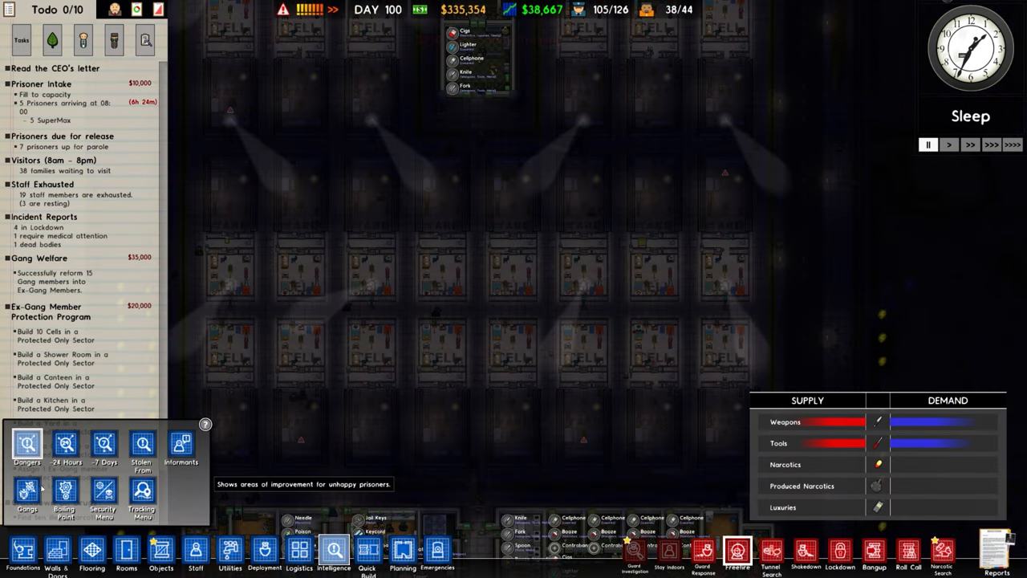
# Show the Gangs overlay and zoom in on the three gangs' members' cells
pyautogui.click(27, 494)
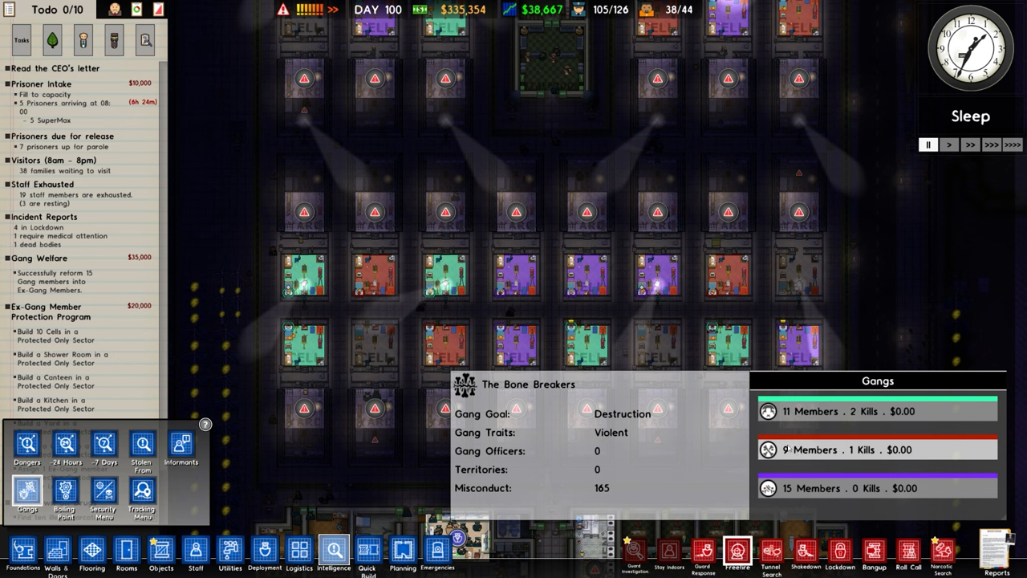
pyautogui.click(876, 411)
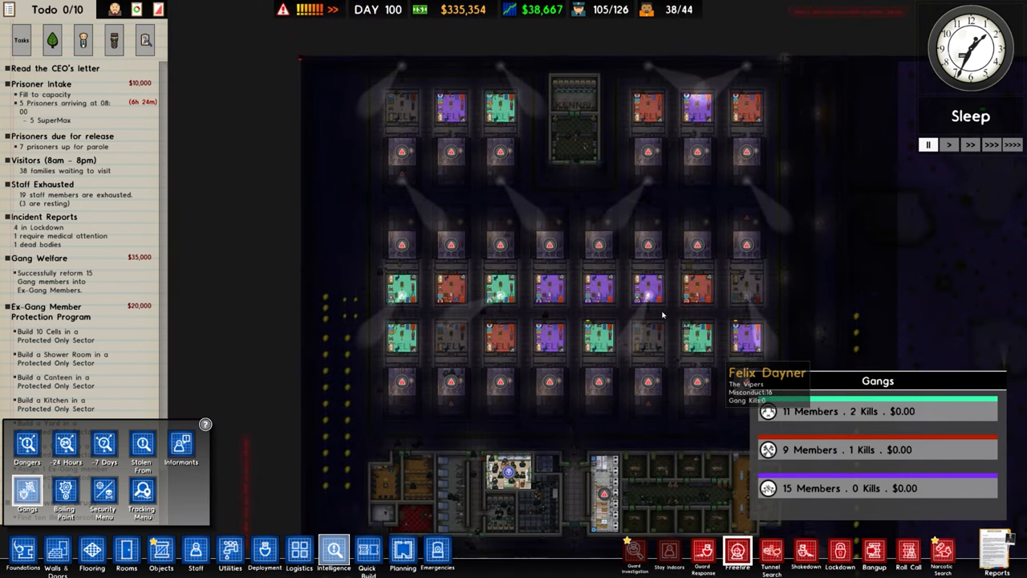
pyautogui.scroll(-3)
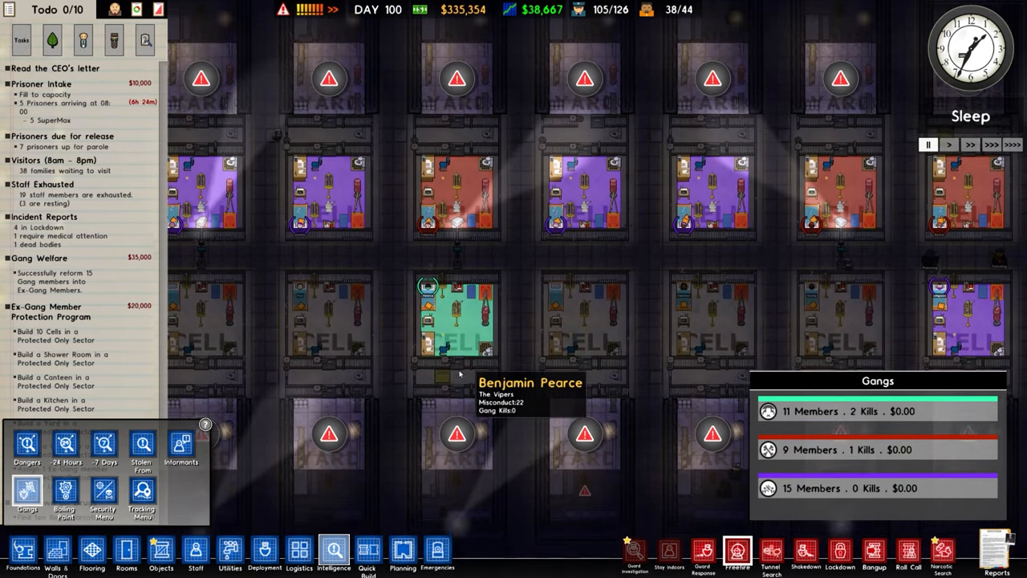
pyautogui.scroll(-3)
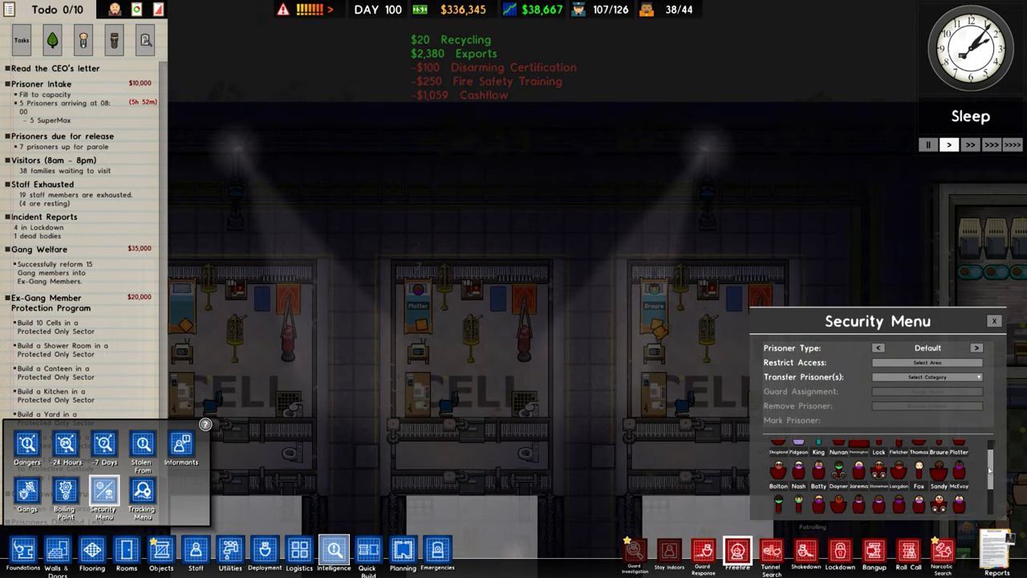
# Mark supermax cells in the Security Menu to transfer a prisoner out
pyautogui.scroll(-3)
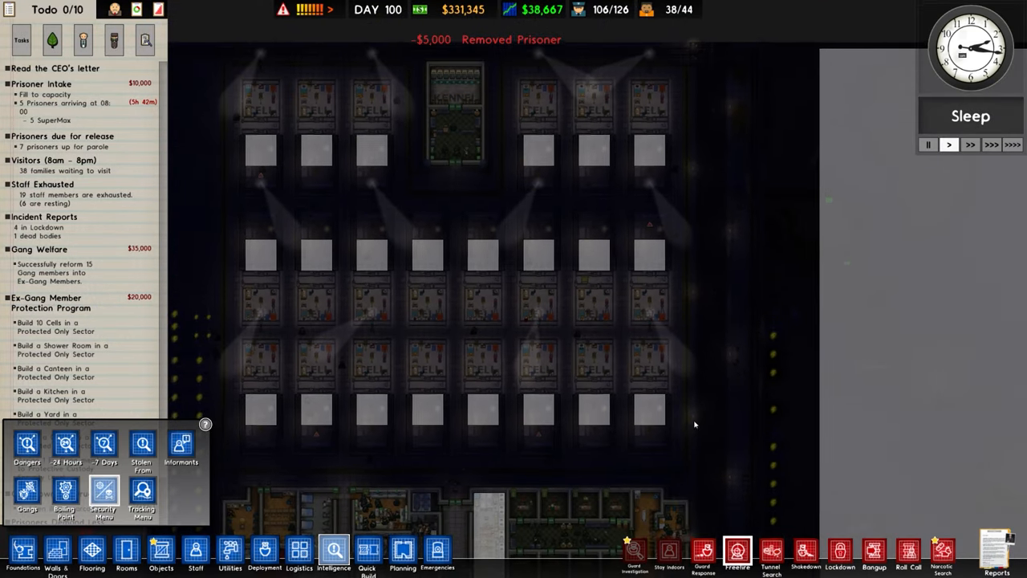
pyautogui.click(26, 491)
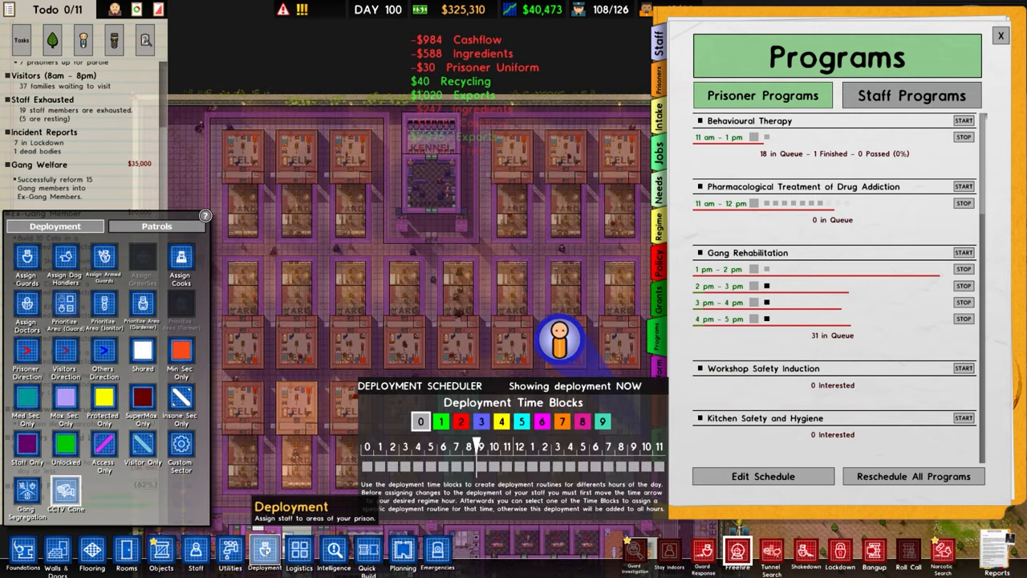
# Close the Programs list and bring up guard Deployment for the whole prison
pyautogui.click(334, 549)
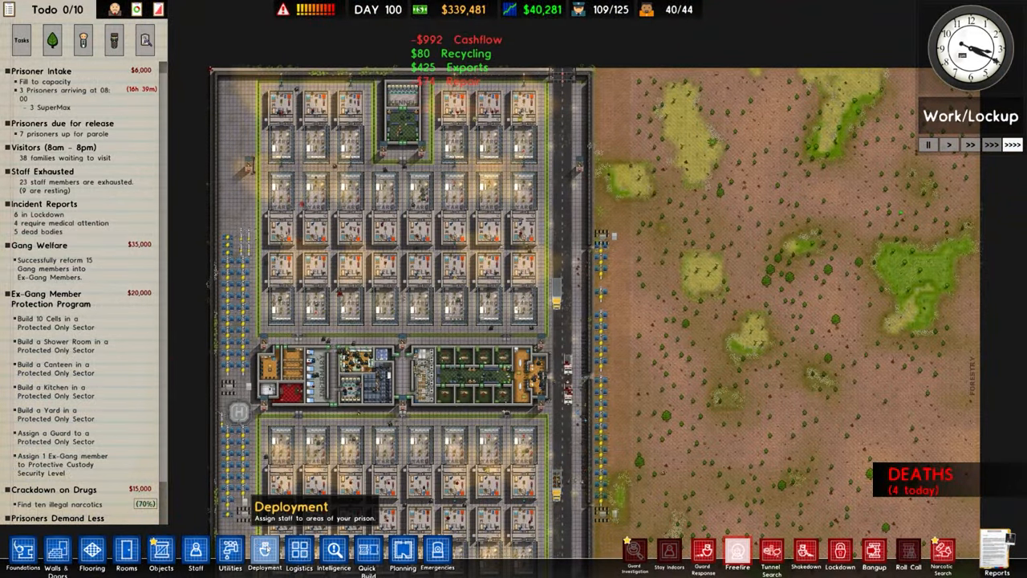
pyautogui.click(263, 549)
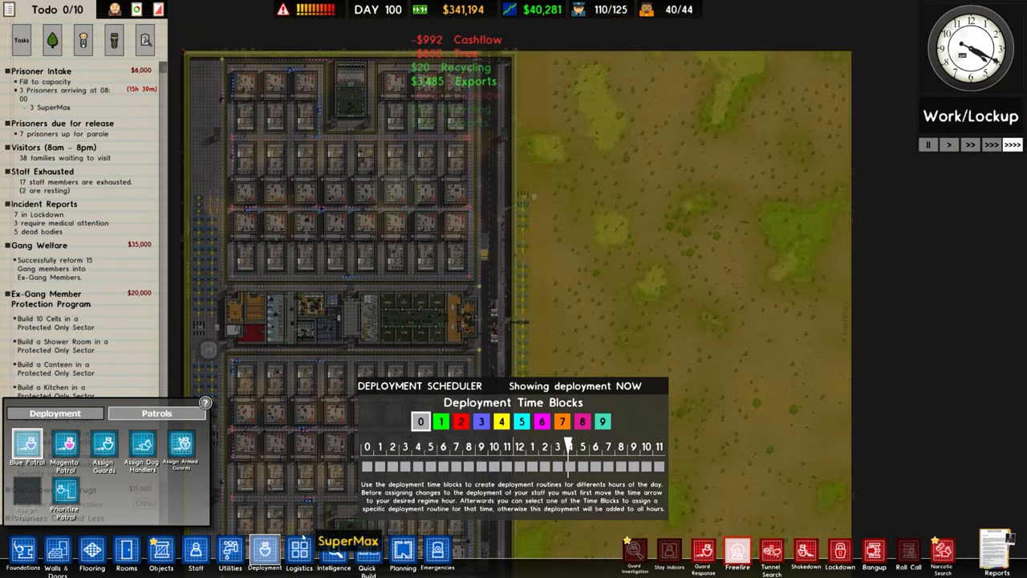
# Close Deployment and show the Gangs intelligence overlay over the cell blocks
pyautogui.click(334, 549)
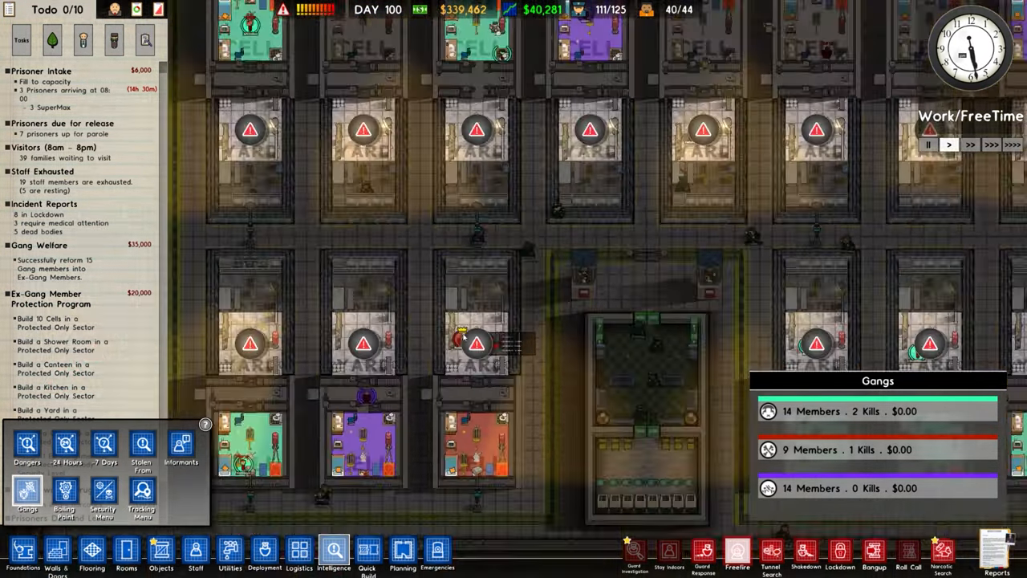
pyautogui.click(263, 549)
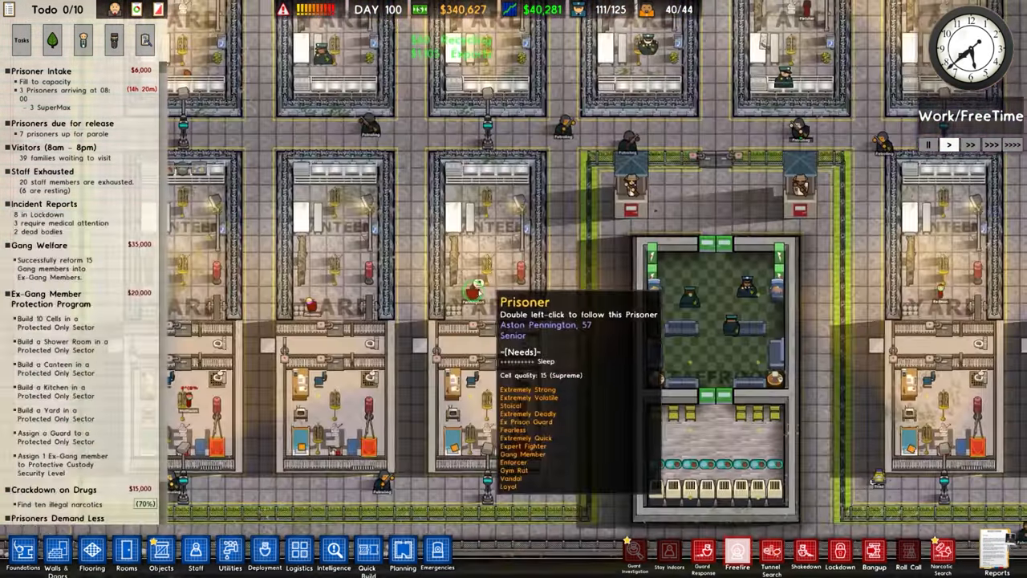
pyautogui.doubleClick(473, 292)
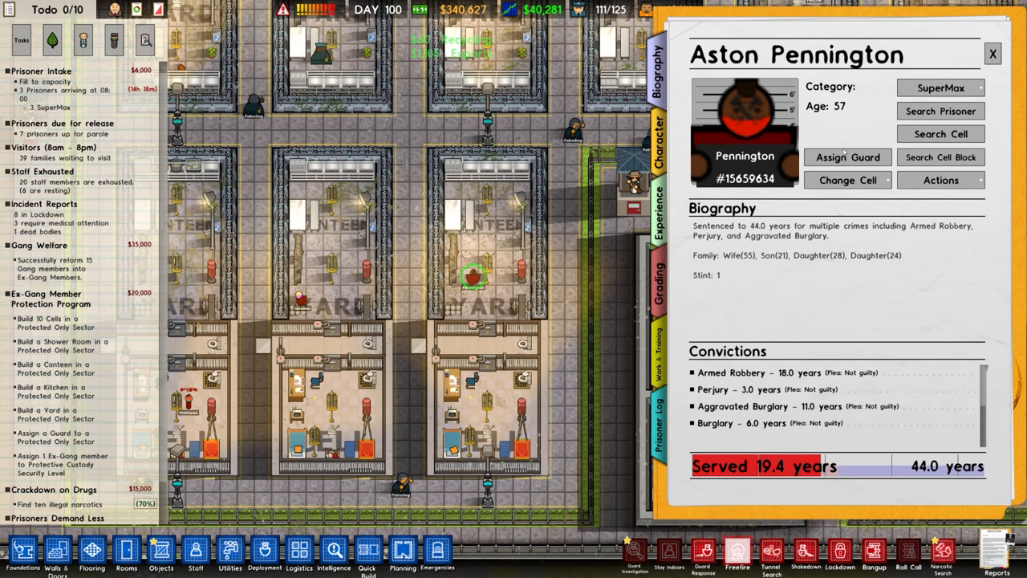
pyautogui.click(940, 87)
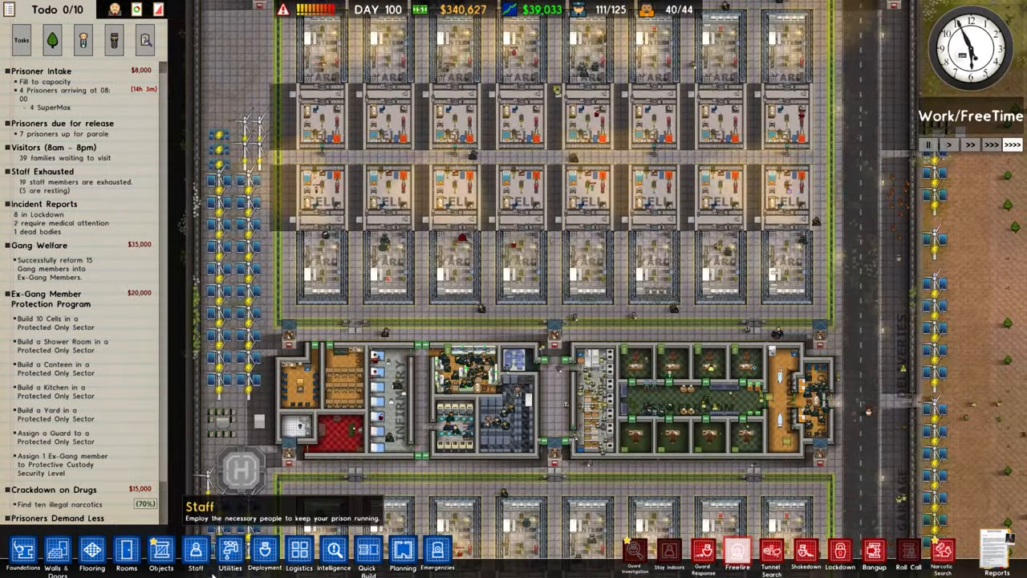
pyautogui.click(265, 554)
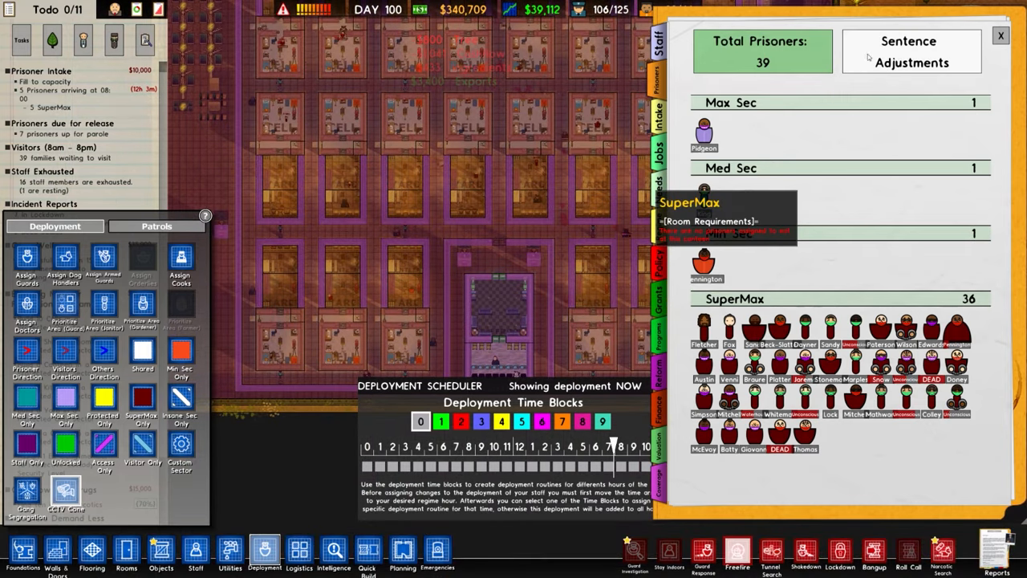
pyautogui.click(911, 51)
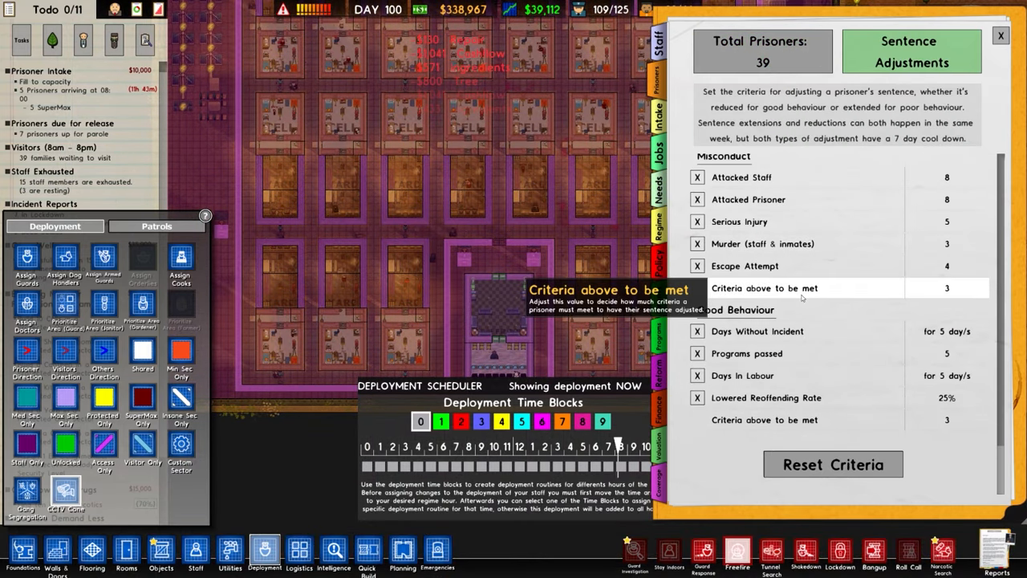
pyautogui.click(761, 50)
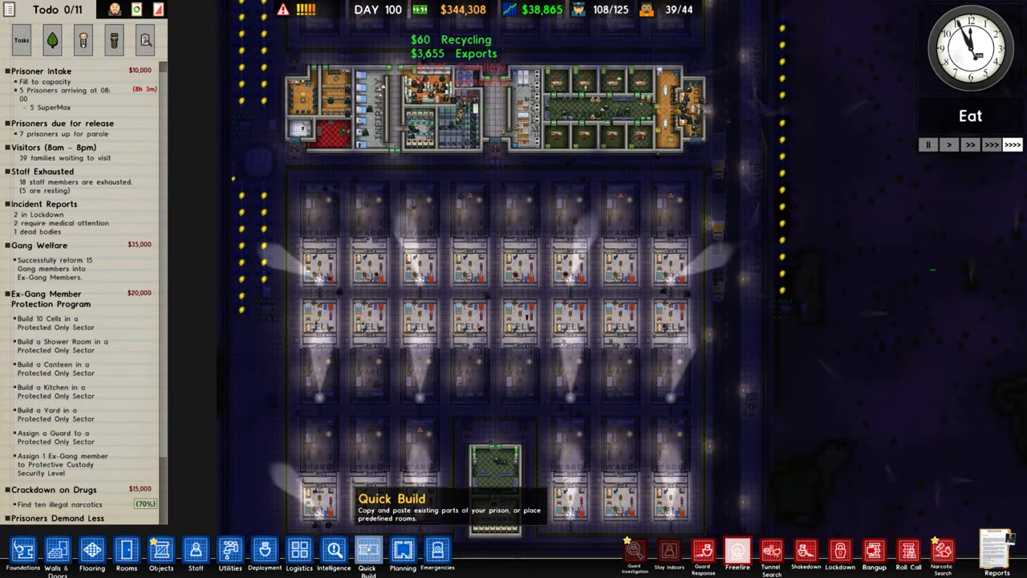
# Show the Gangs view with the three gangs' member and kill counts
pyautogui.click(333, 549)
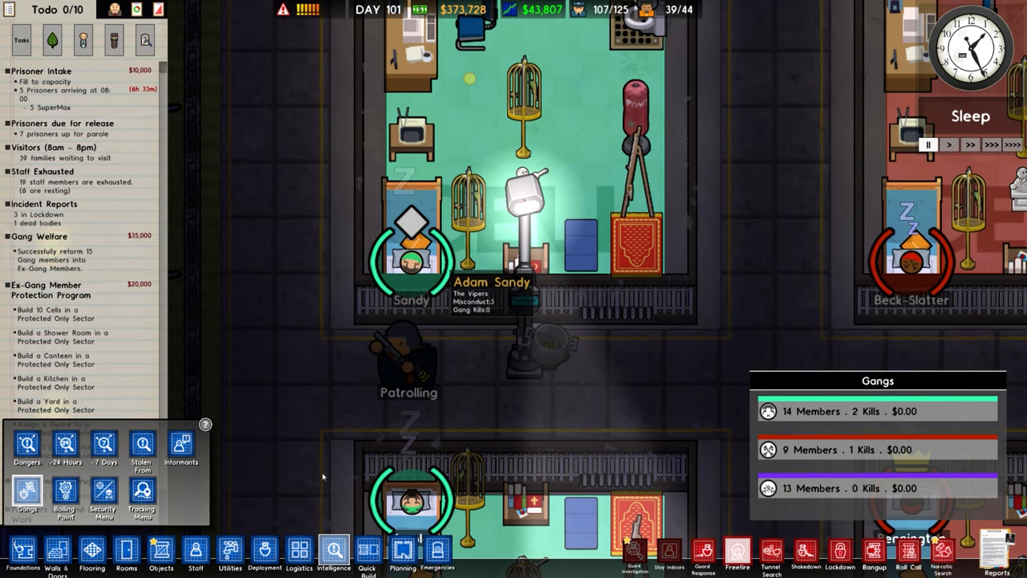
pyautogui.click(102, 496)
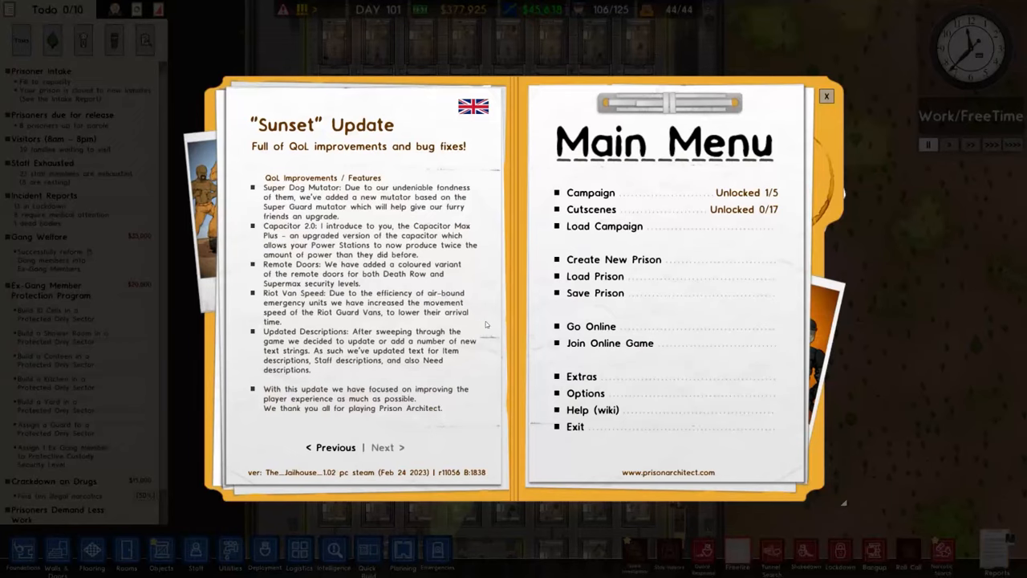
# Enter Extras from the main menu and enable the hidden 3D mode
pyautogui.click(581, 376)
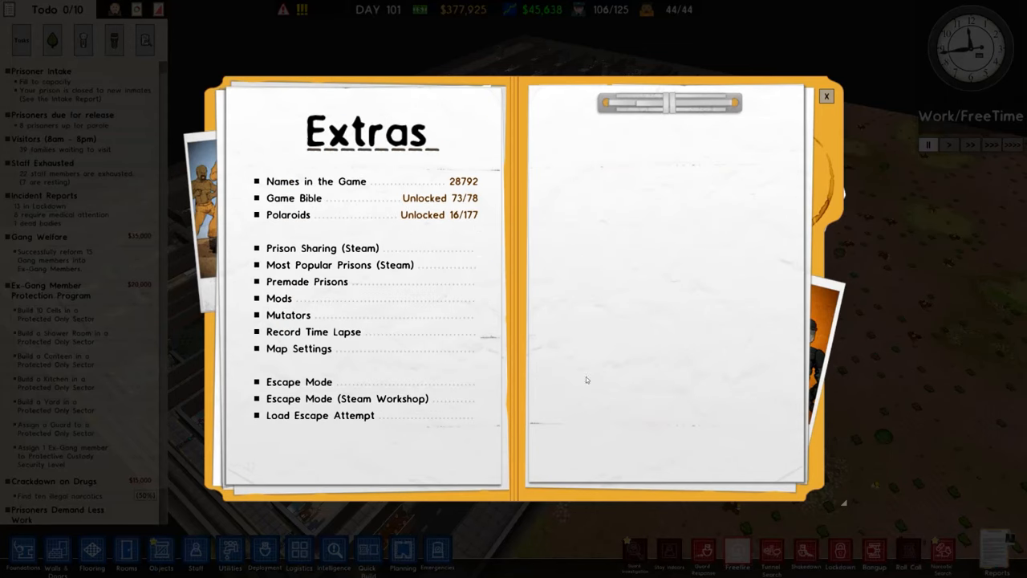
pyautogui.moveTo(251, 472)
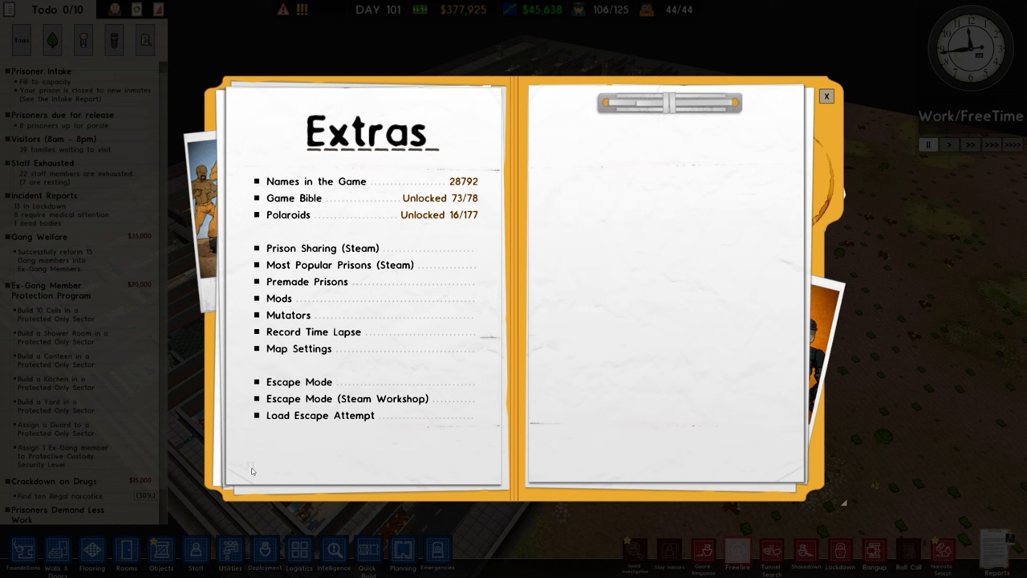
pyautogui.click(825, 96)
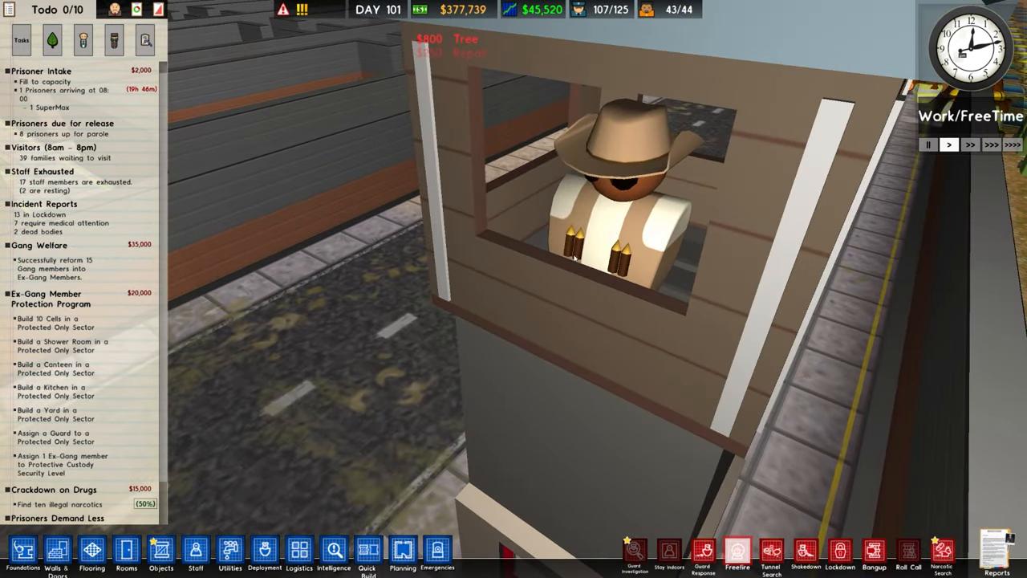
# Move the 3D camera around the manned guard tower and into a cell
pyautogui.scroll(-3)
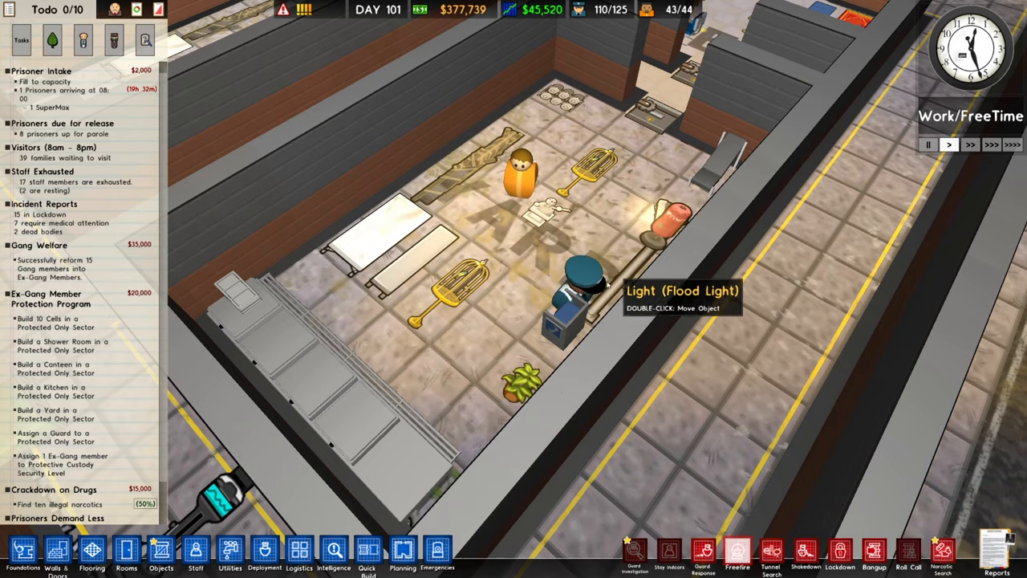
pyautogui.moveTo(289, 366)
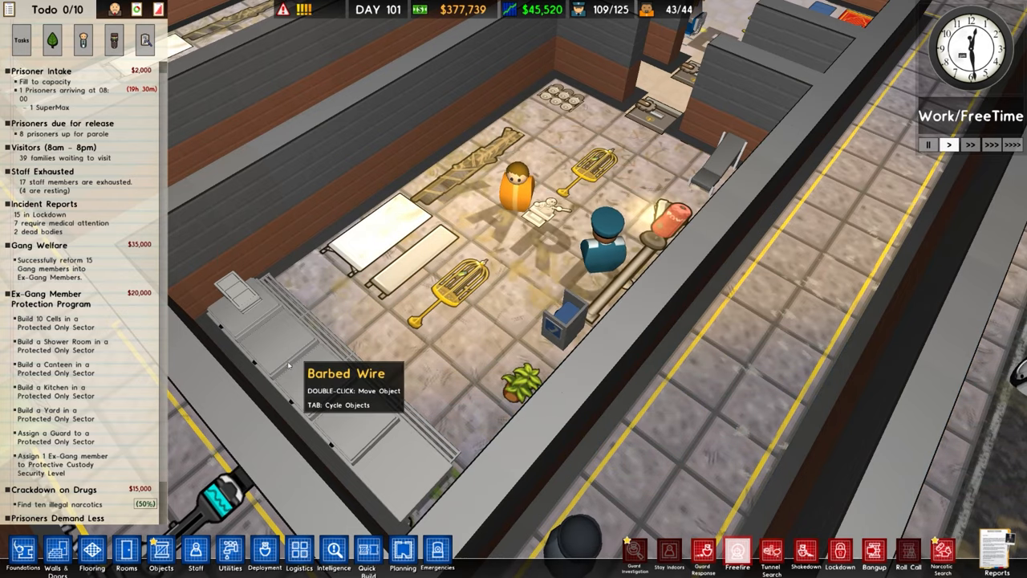